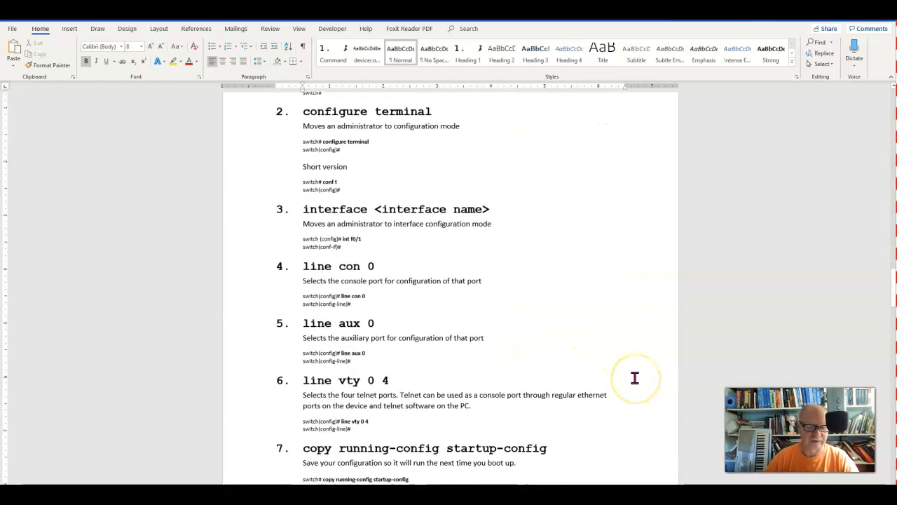
- Scroll through the switch command notes in Microsoft Word
scroll(down, 3)
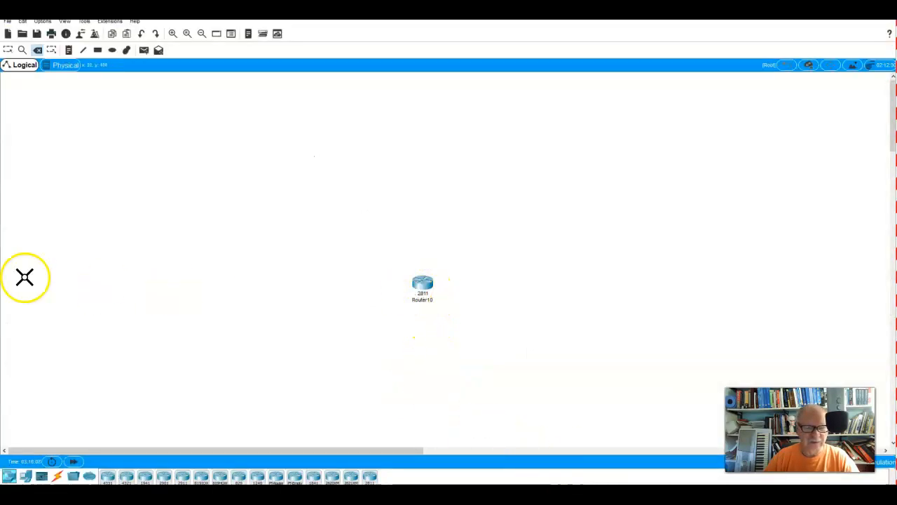
- Open Router10's CLI, answer 'n' to the setup dialog, and reach the Router# prompt
click(423, 284)
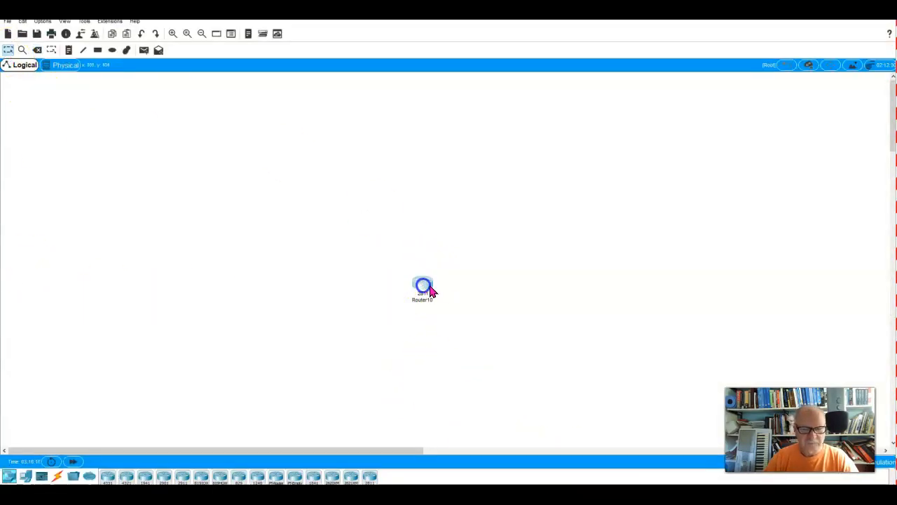
double_click(423, 285)
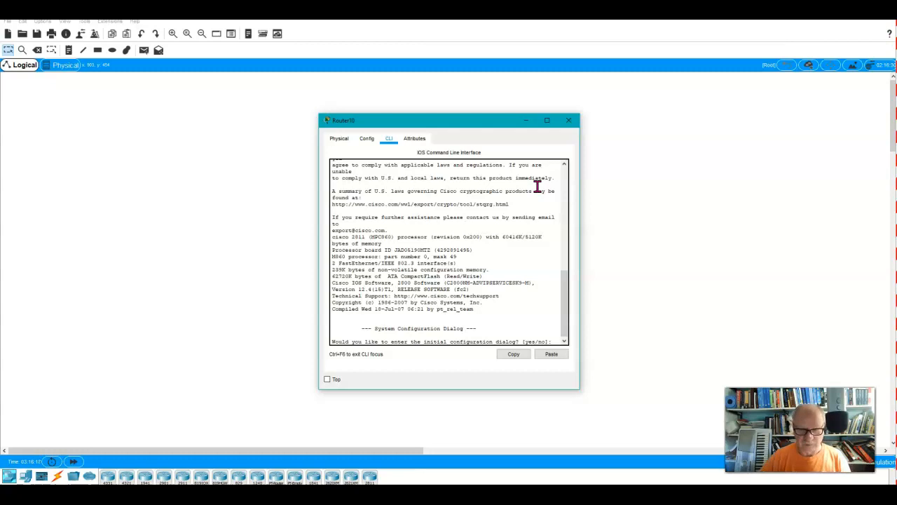
text(n)
text(en)
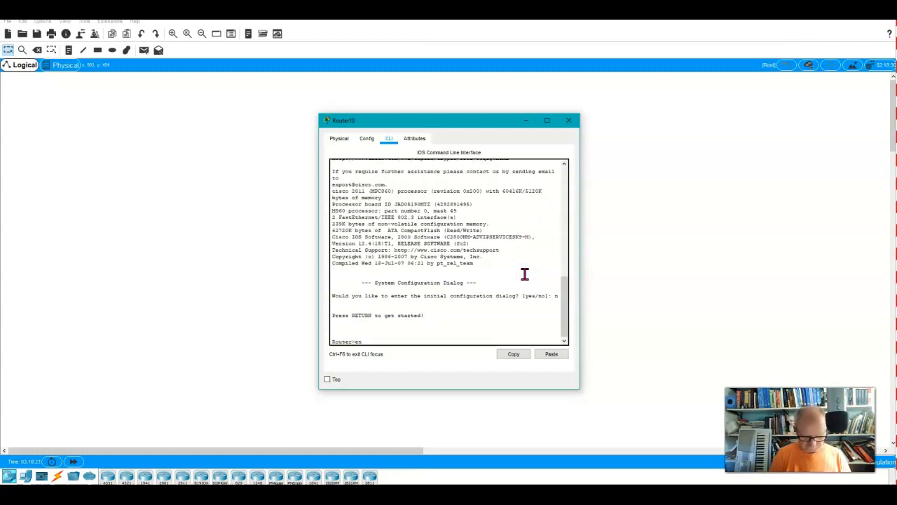
key(enter)
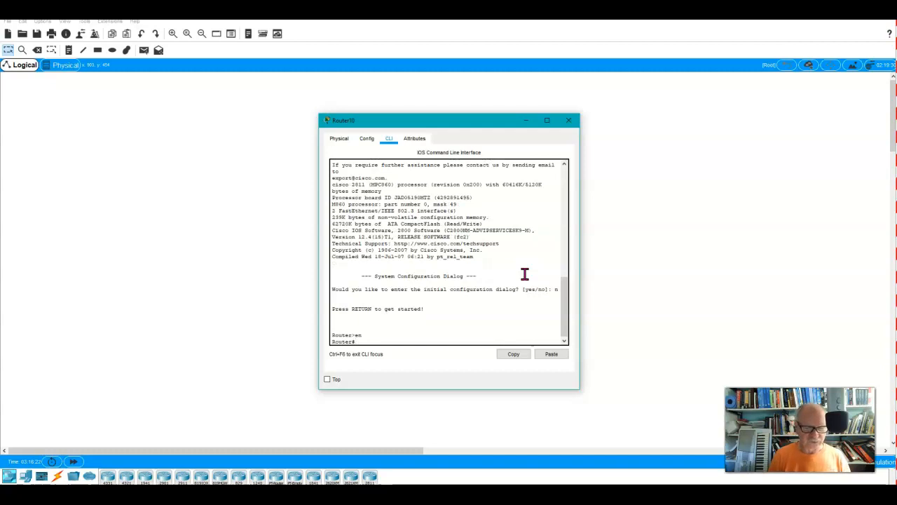
- Run 'show start' on Router10, confirming no startup-config exists yet
text(show start)
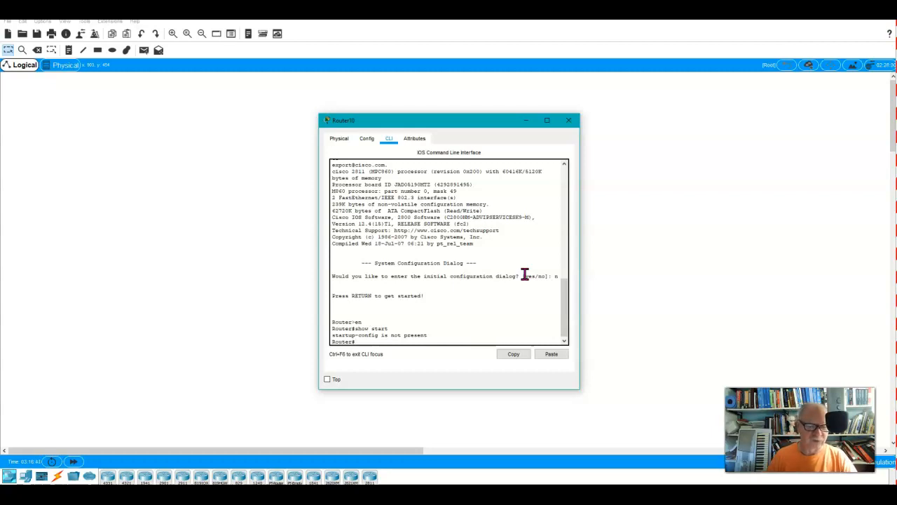
- List Router10's full running configuration with 'show run', paging past --More--
text(show)
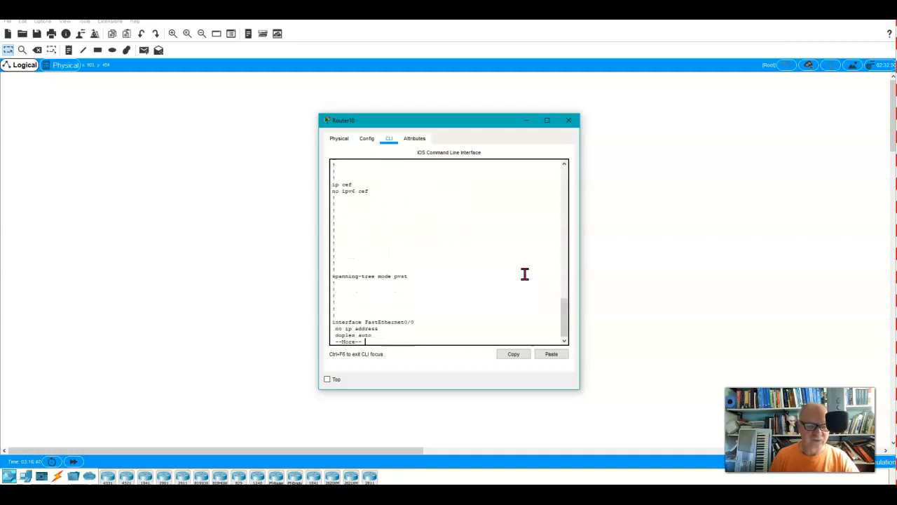
key(space)
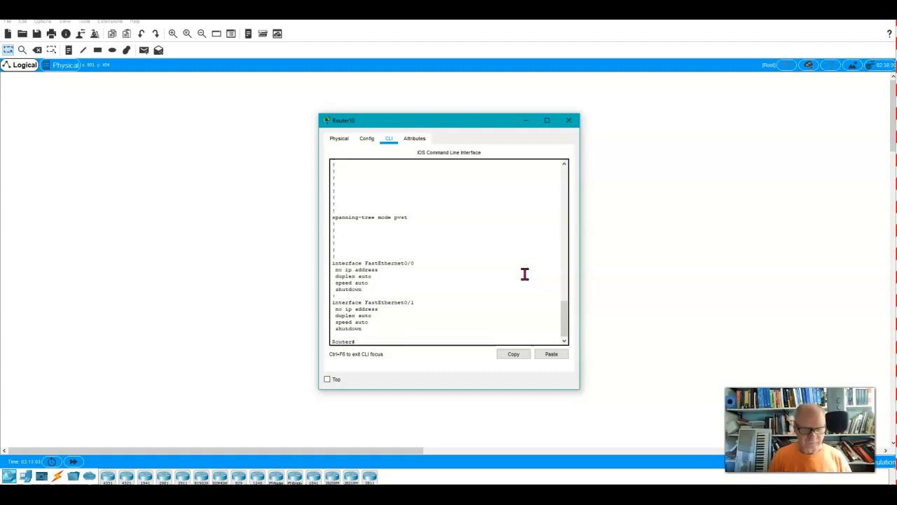
- Save the running config with 'copy run start', accepting startup-config as destination
text(copy run start)
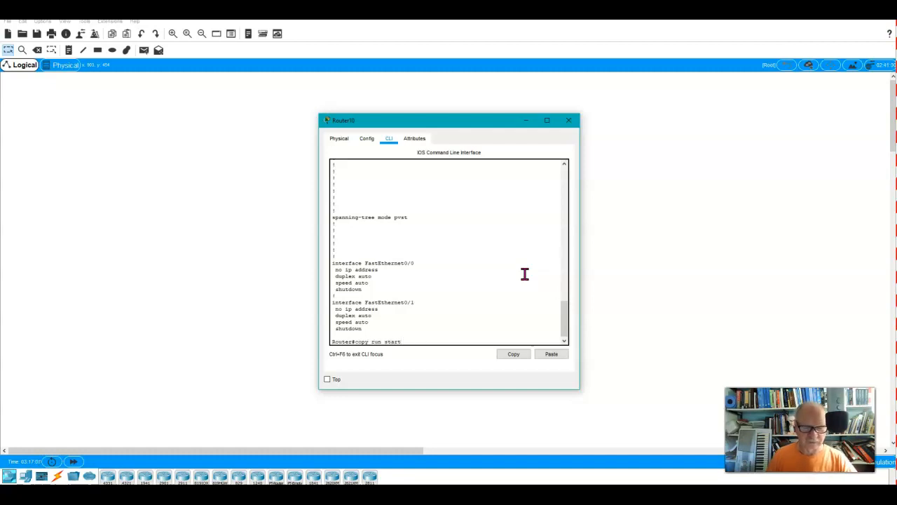
key(enter)
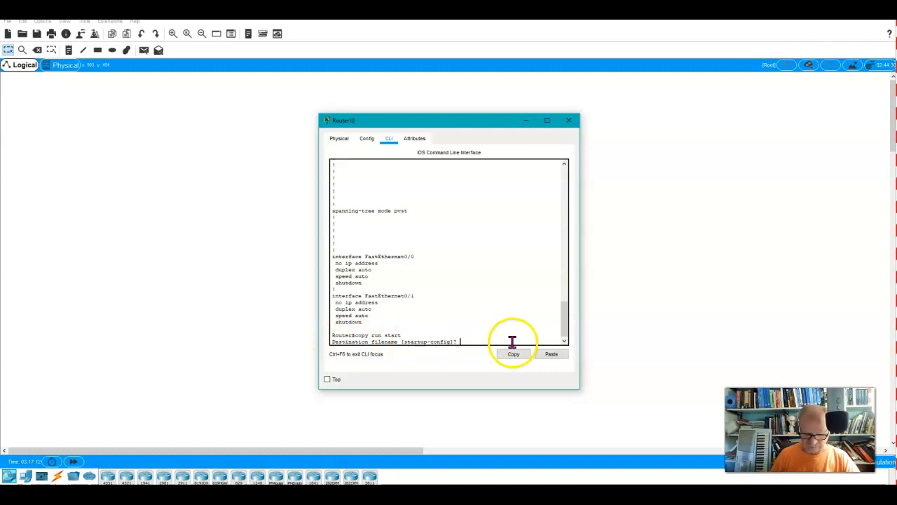
key(enter)
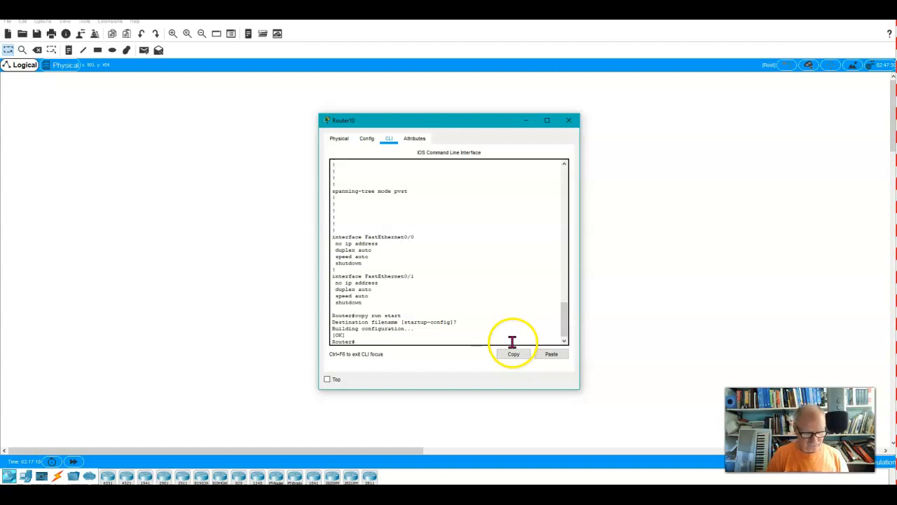
- Display Router10's saved startup configuration with 'show start'
text(show start)
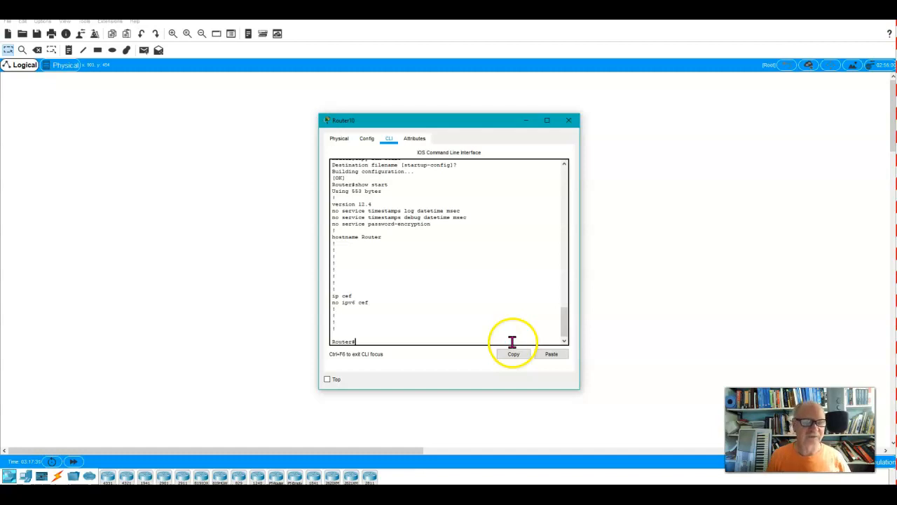
- Begin typing another copy command at the Router# prompt
text(cop)
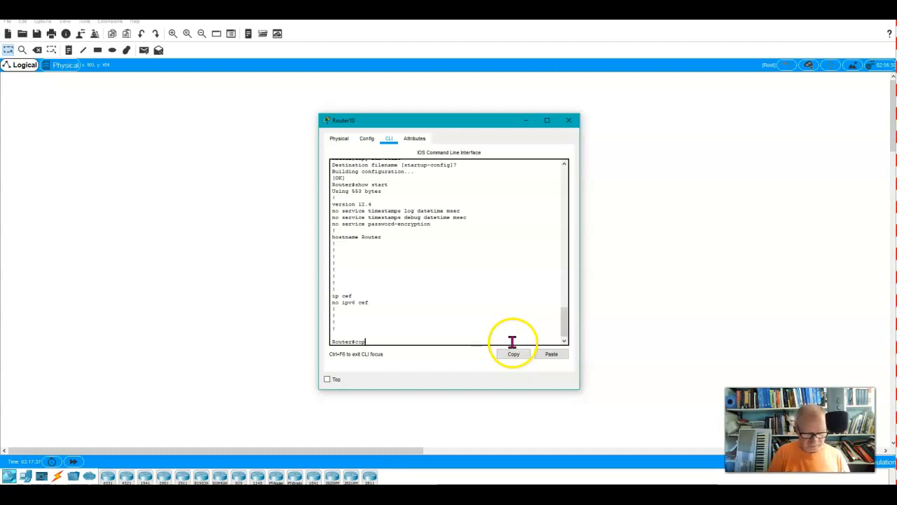